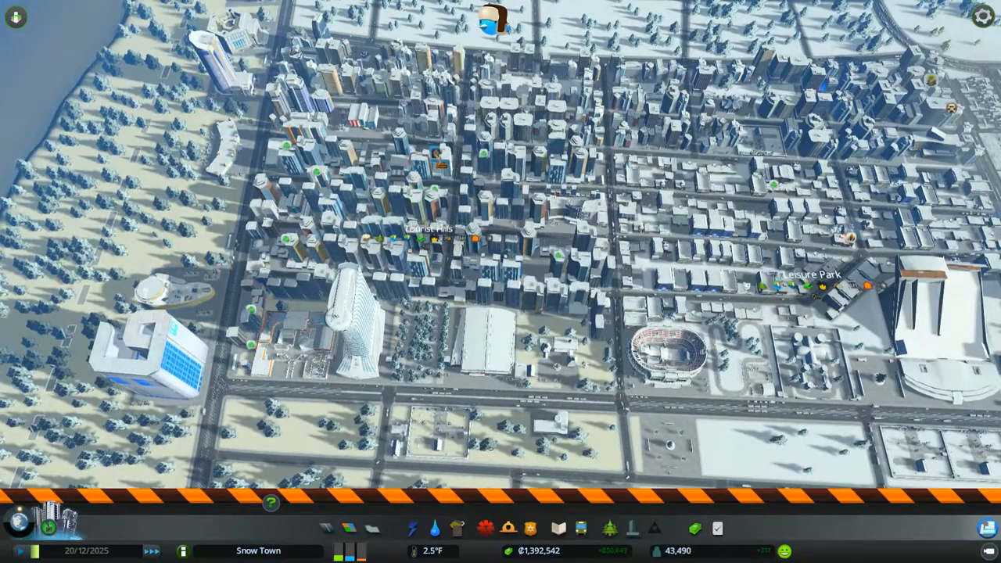
# Bulldoze buildings on the outer suburban blocks, leaving three large empty fenced lots.
pyautogui.scroll(-3)
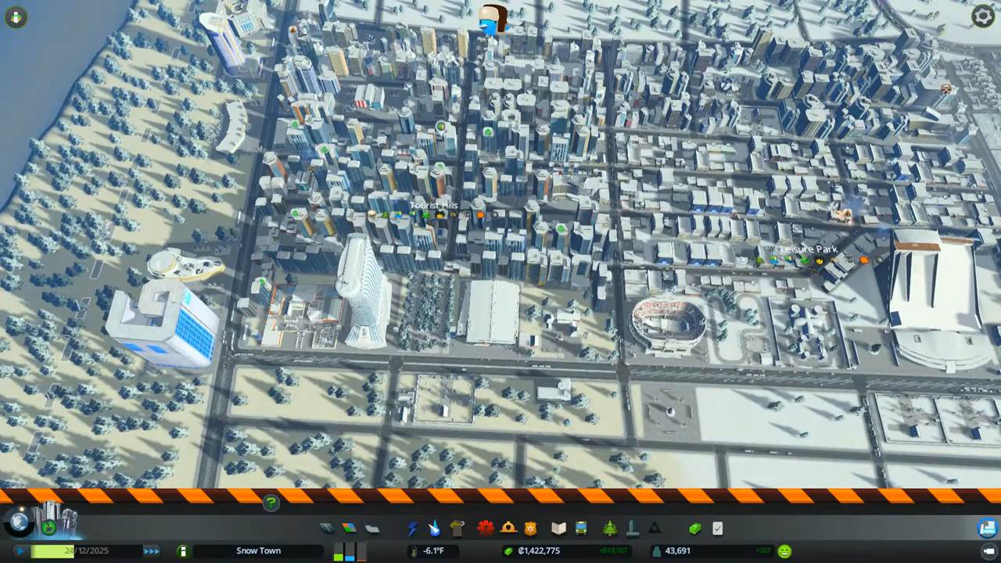
pyautogui.click(609, 529)
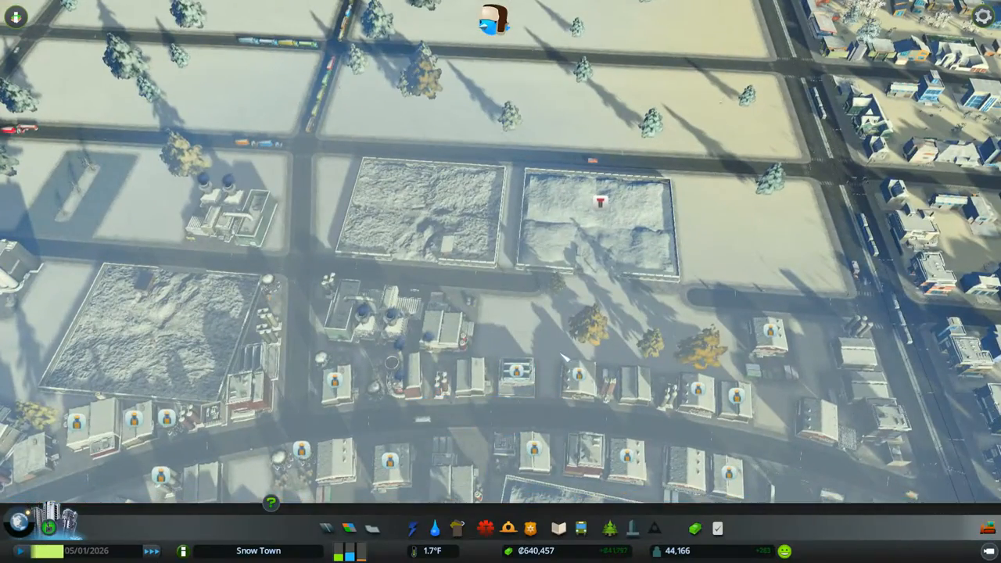
# Bulldoze another building and answer YES to the demolition confirmation.
pyautogui.click(599, 202)
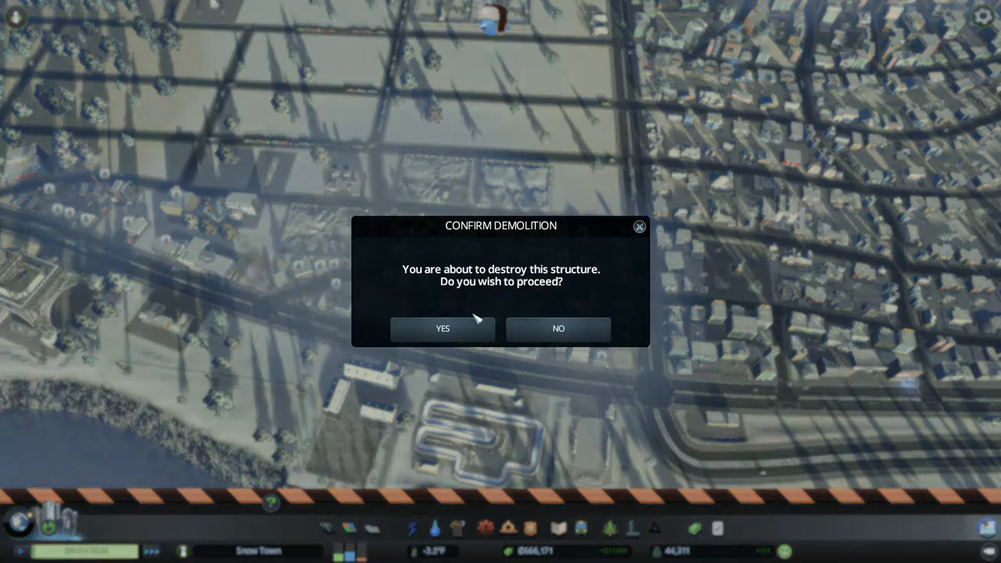
pyautogui.click(442, 328)
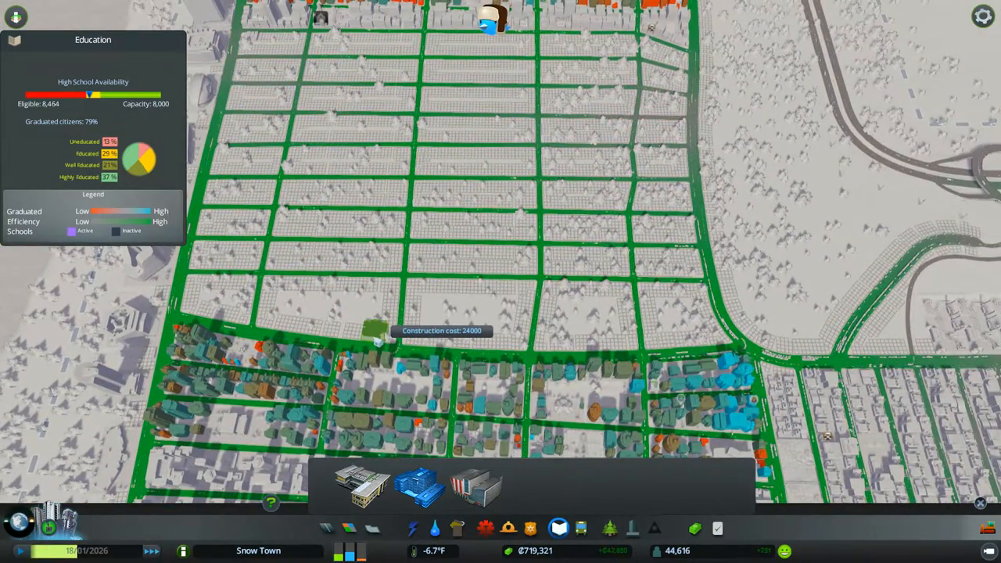
# Place the school building on the empty lot beside the residential blocks.
pyautogui.click(372, 325)
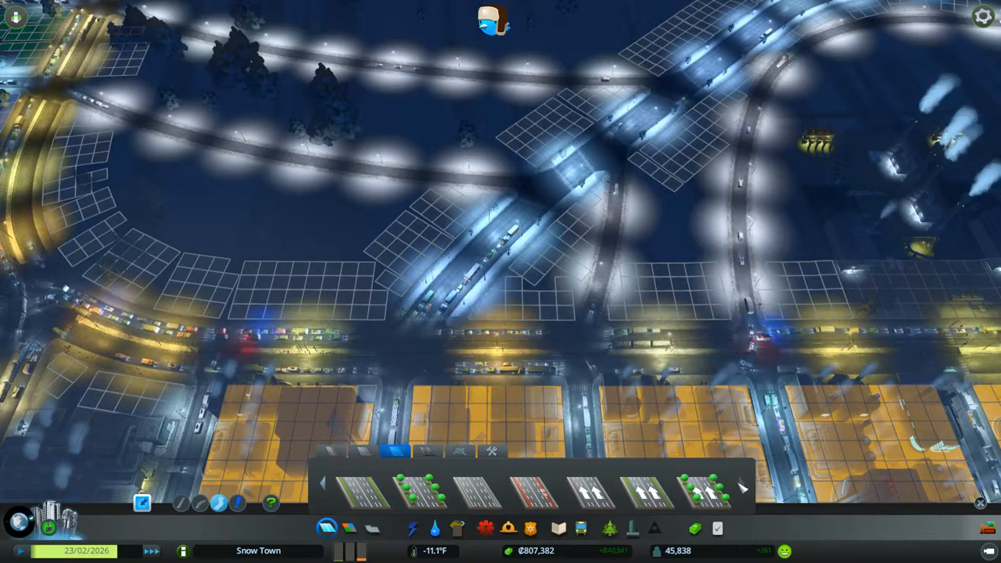
# Lay the large tree-lined avenue across the curving junction.
pyautogui.click(708, 490)
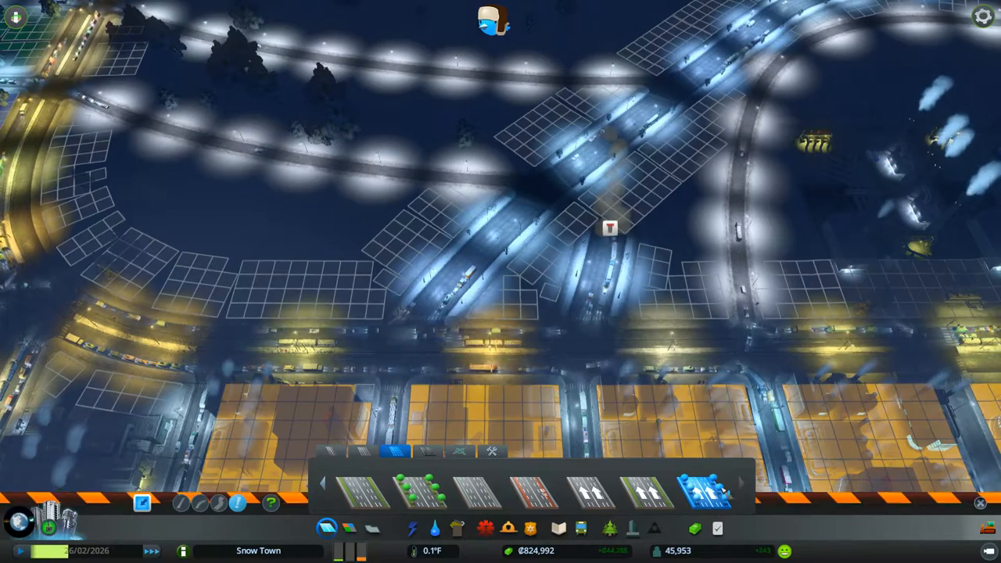
pyautogui.click(494, 21)
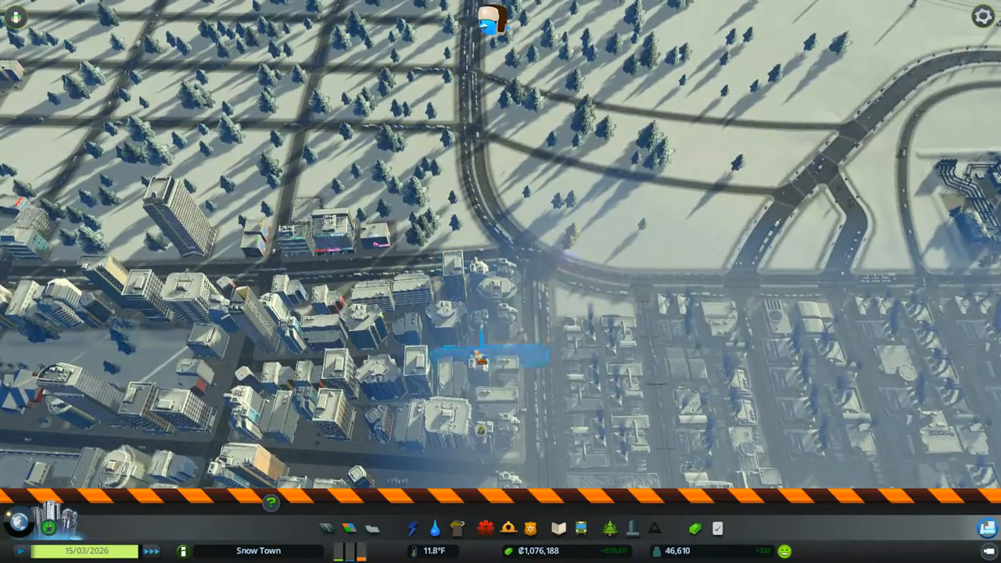
# Bring the downtown edge into view and bring up the City Policies list.
pyautogui.click(717, 529)
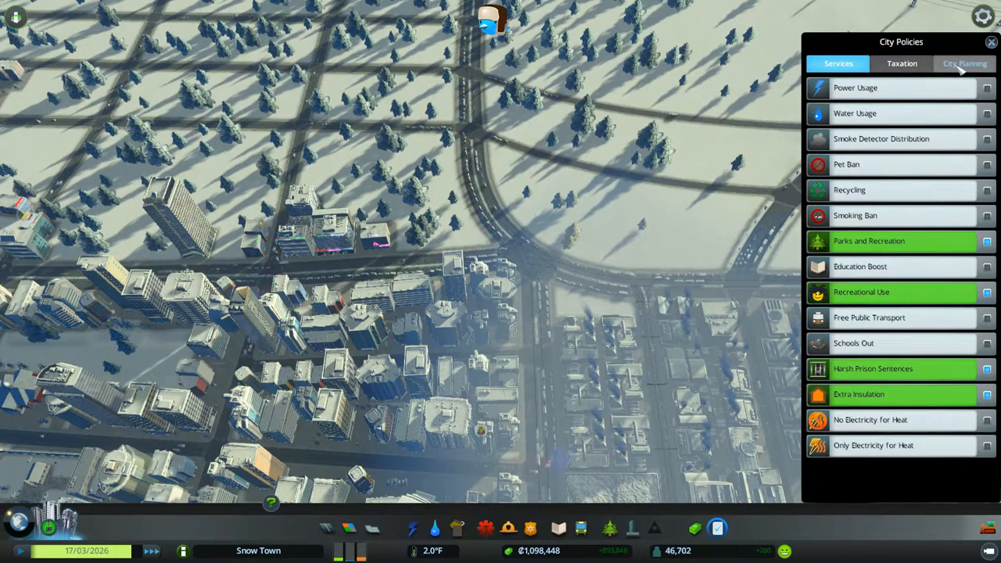
# Switch the City Policies panel to the City Planning policies.
pyautogui.click(964, 63)
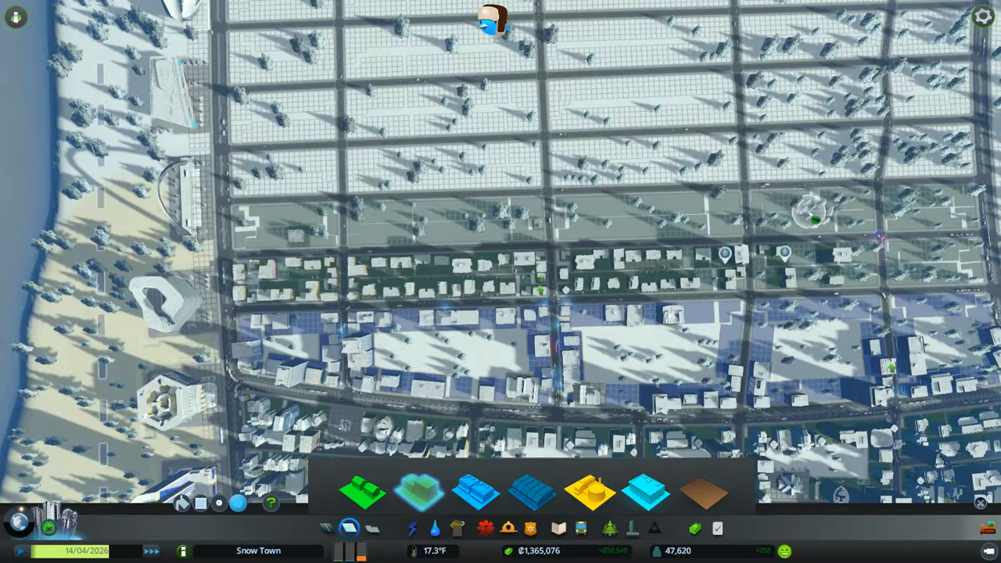
# Show the zone type options over the snowy grid with the Zoning tool.
pyautogui.click(557, 529)
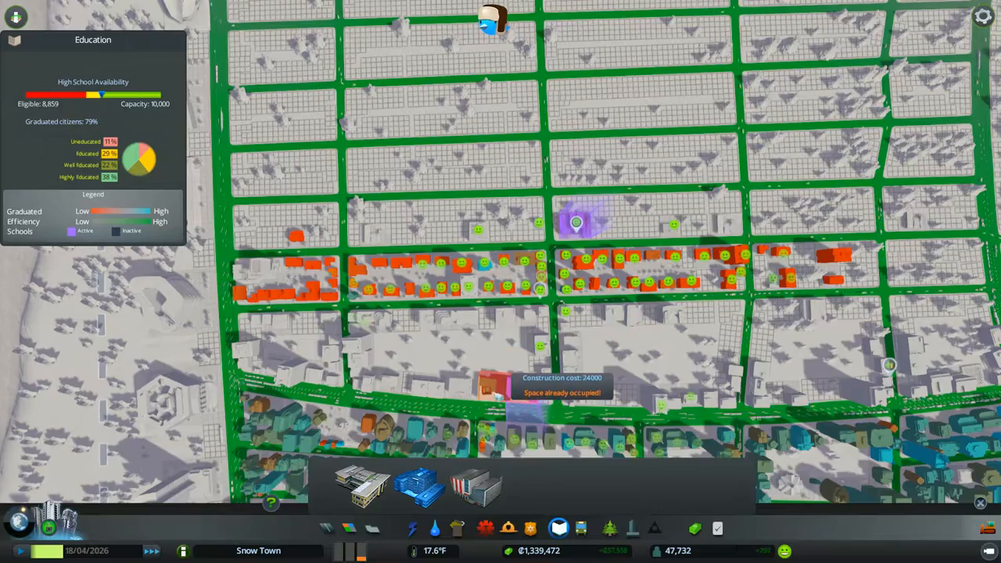
# Select a high school from Education to place near the residential blocks.
pyautogui.click(476, 485)
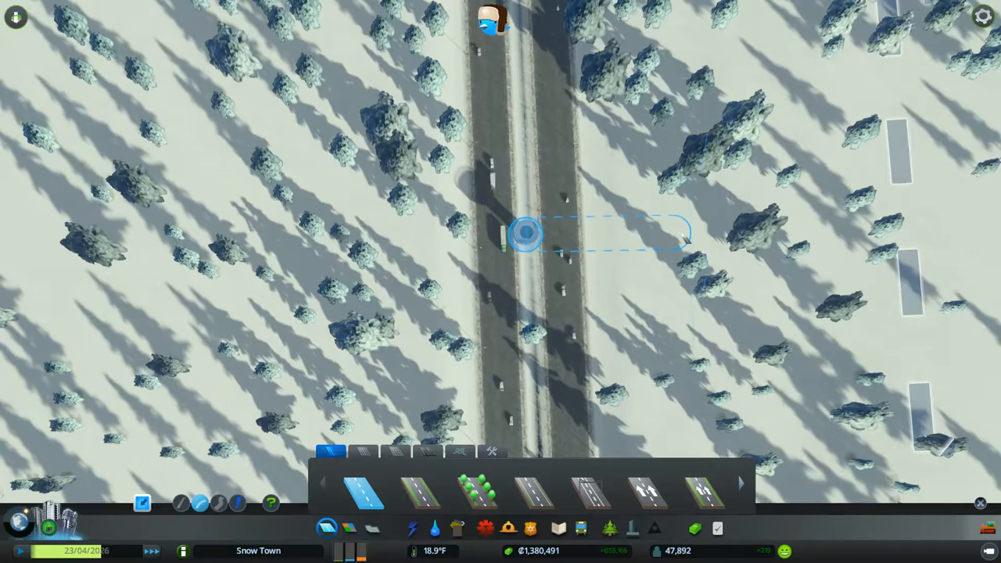
# Pan the map as Snow Town reaches 48,000, unlocking planes and the Airport.
pyautogui.moveTo(526, 232); pyautogui.dragTo(700, 395)
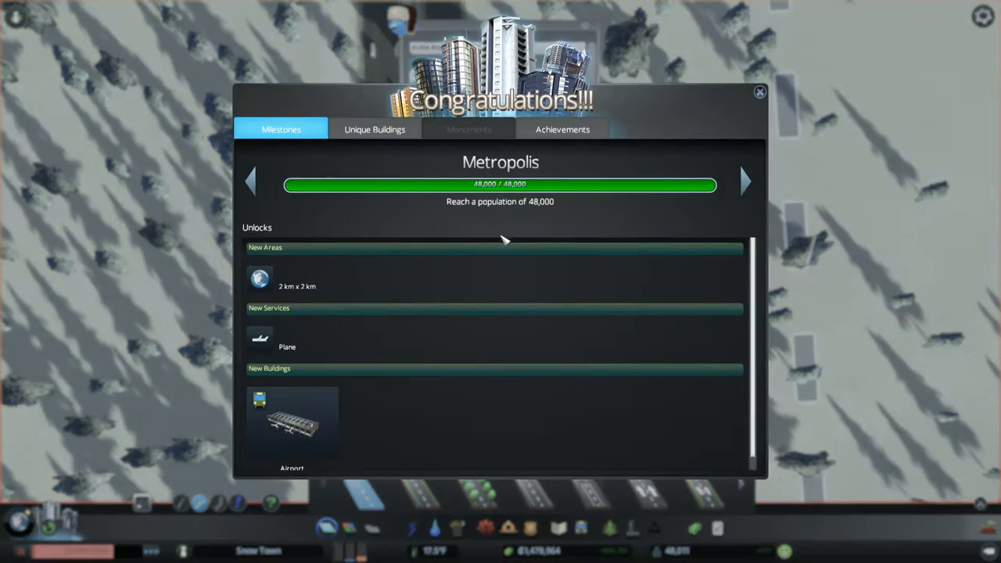
# Close the Metropolis Congratulations window to return to the snowy map.
pyautogui.click(758, 92)
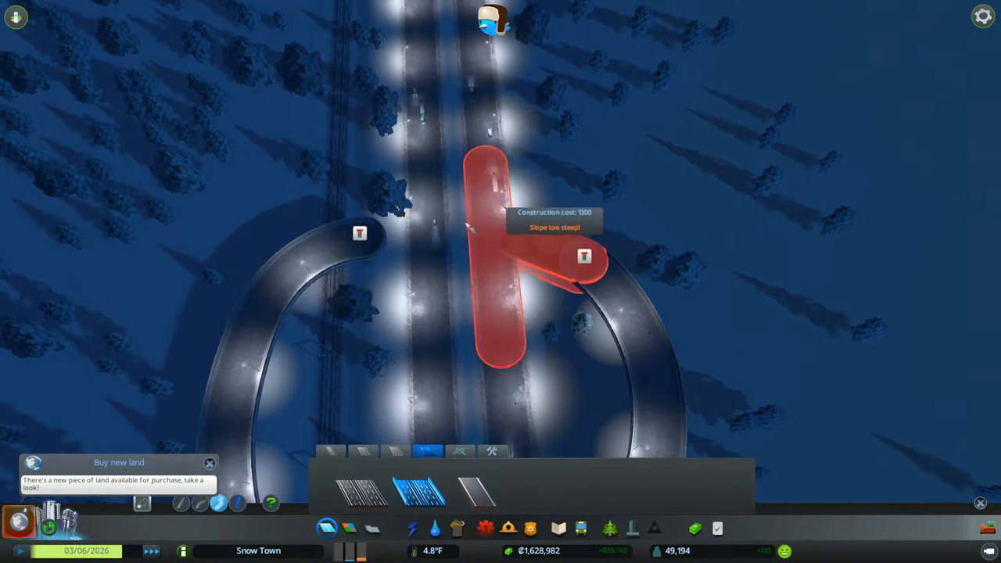
# Lay one-way roundabout road across the highway and join the ramps from both sides.
pyautogui.click(582, 258)
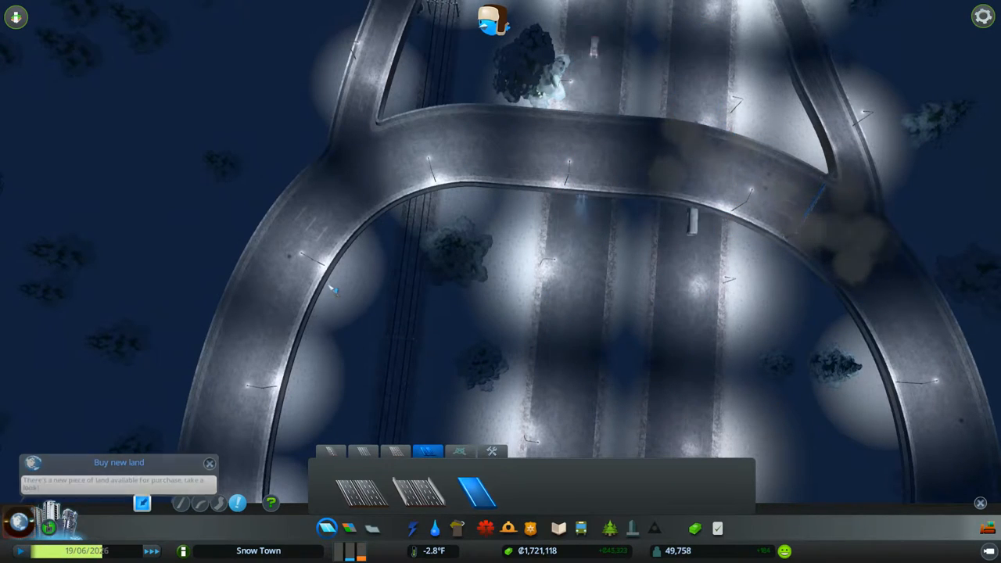
pyautogui.click(209, 463)
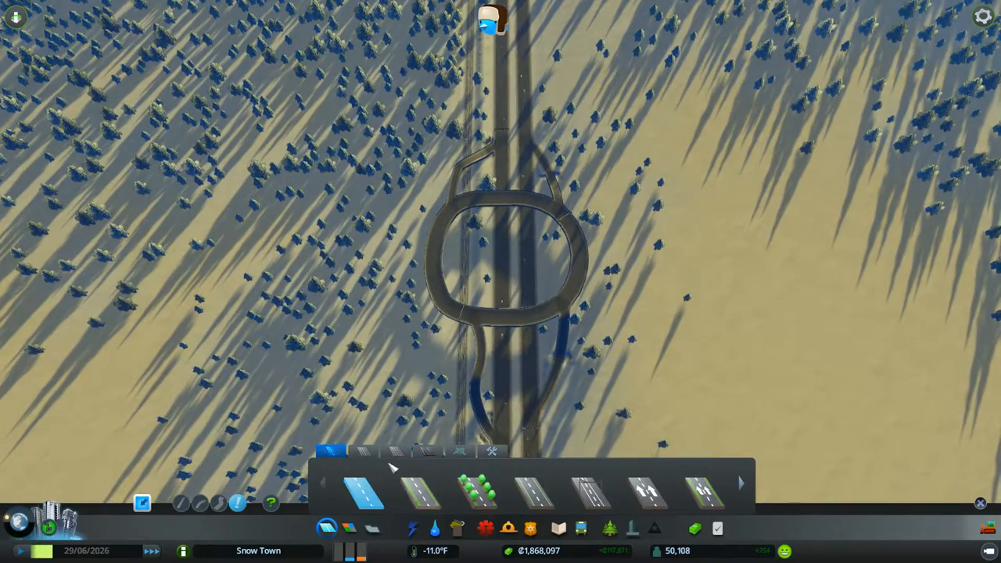
# Place a rotated Airport east of the highway roundabout, then check the Electricity view.
pyautogui.click(477, 491)
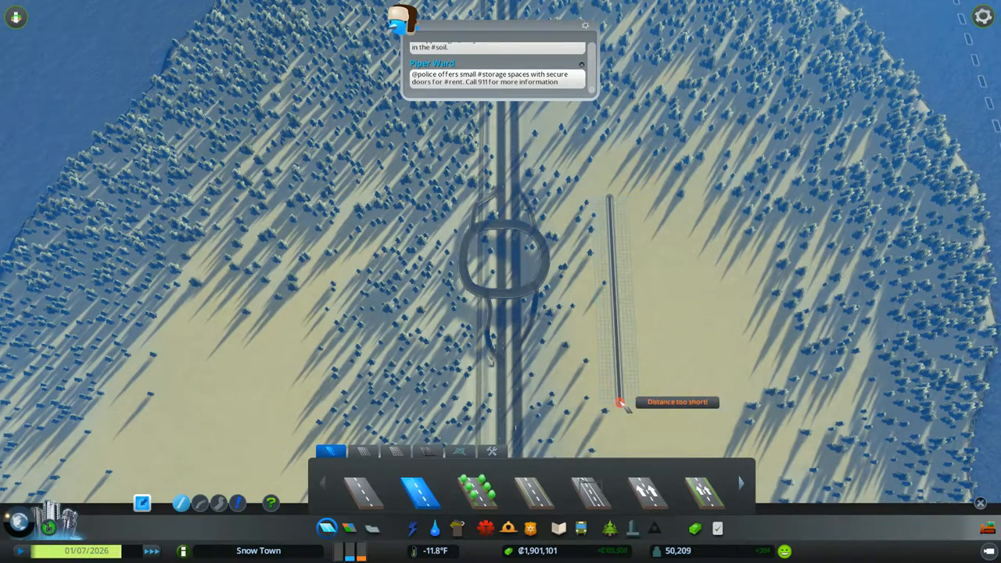
pyautogui.click(581, 528)
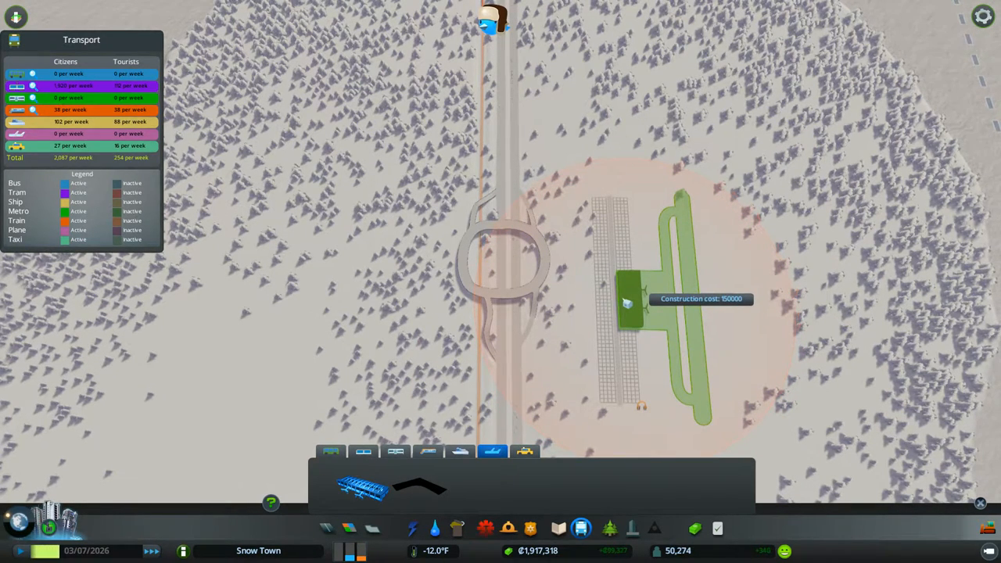
pyautogui.click(412, 527)
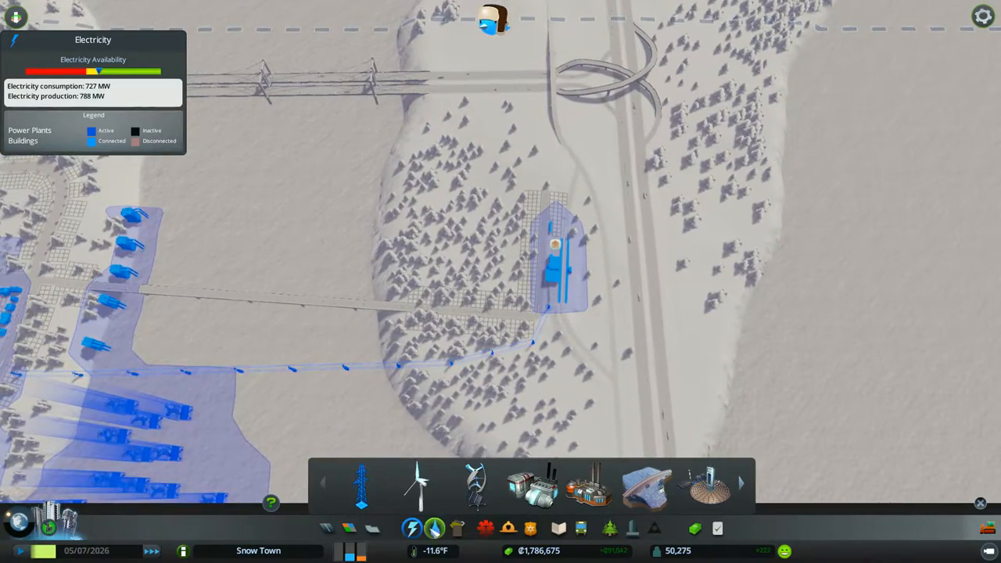
# Place a pumping station on the river shore beside Old Town's existing pipes.
pyautogui.click(434, 529)
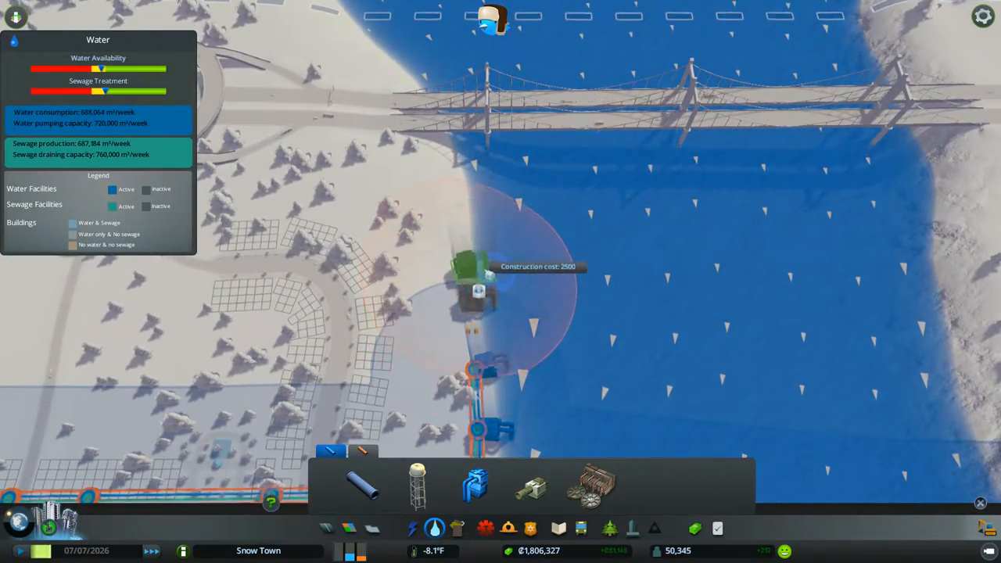
pyautogui.click(469, 289)
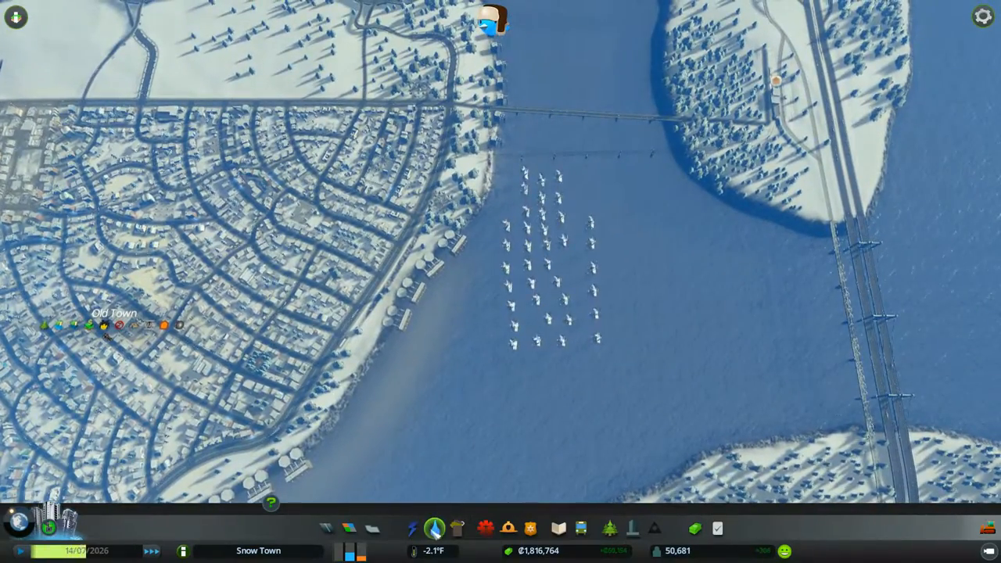
# Draw a heating pipe south from the network to the airport site.
pyautogui.click(435, 529)
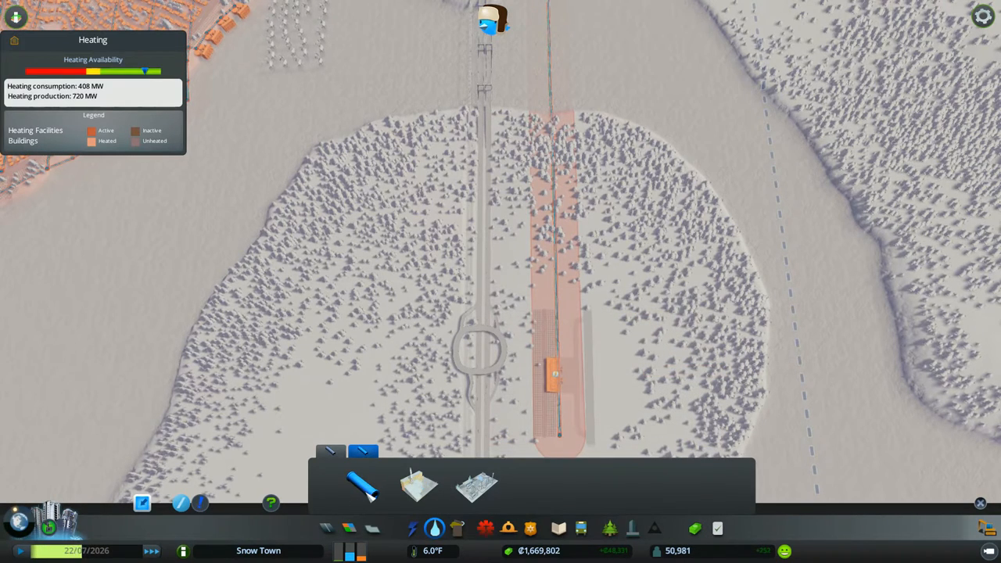
pyautogui.click(413, 528)
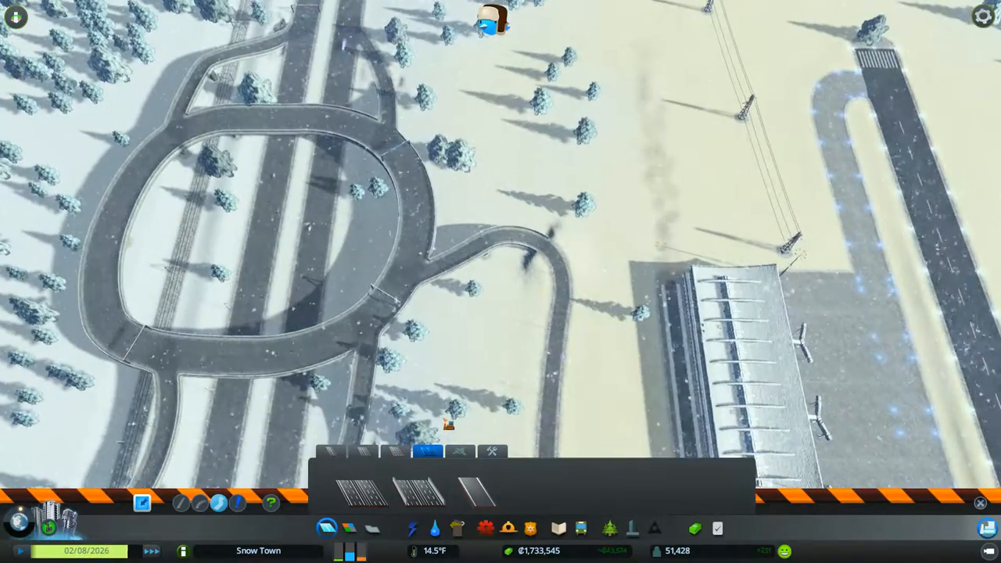
# Show the Roads menu's Highways tab while viewing the roundabout by the airport.
pyautogui.click(475, 491)
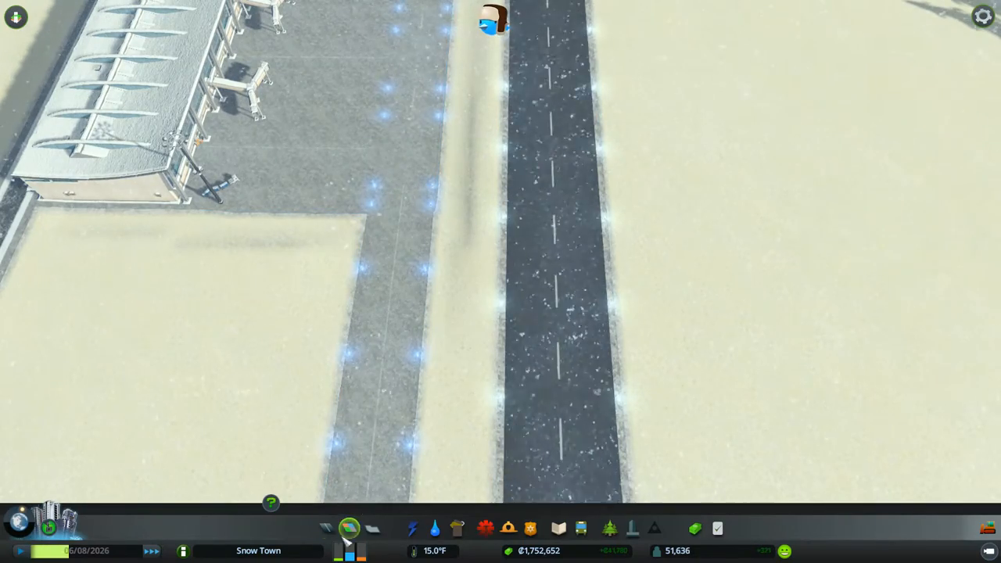
# Close the Roads panel and pan east to the airport terminal and runway.
pyautogui.click(348, 528)
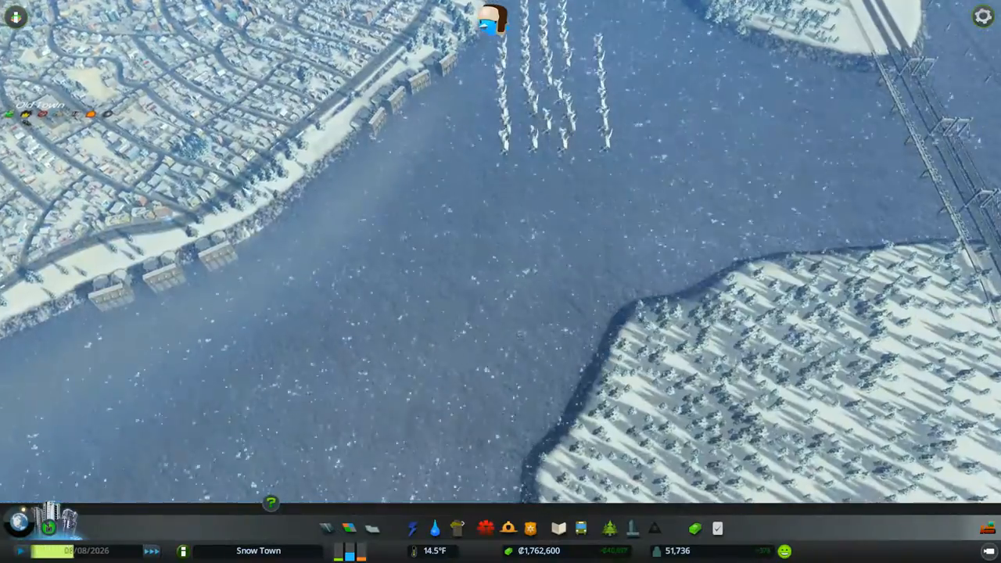
# Turn on the Transport info view and bring up the Public Transport building options.
pyautogui.click(581, 528)
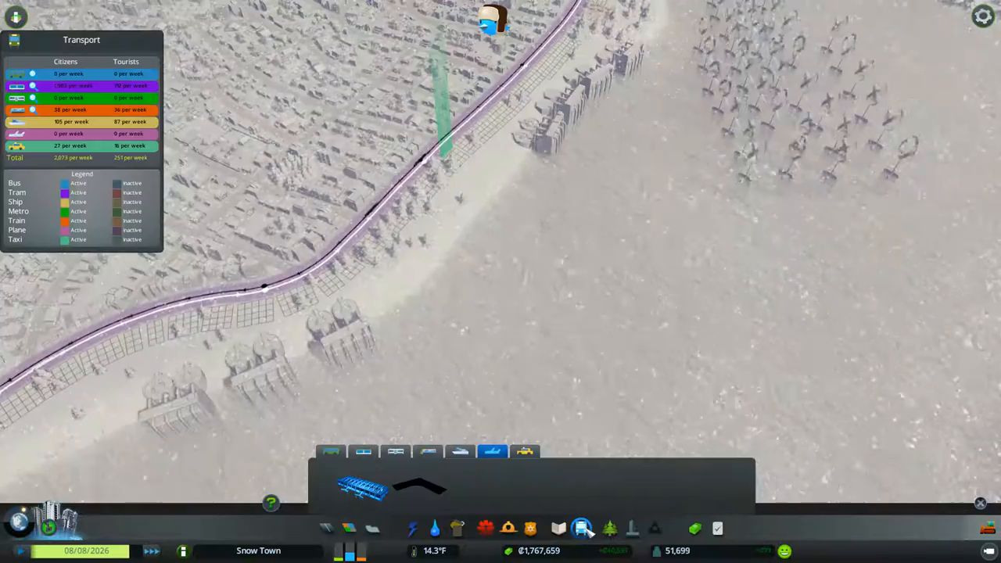
pyautogui.click(362, 452)
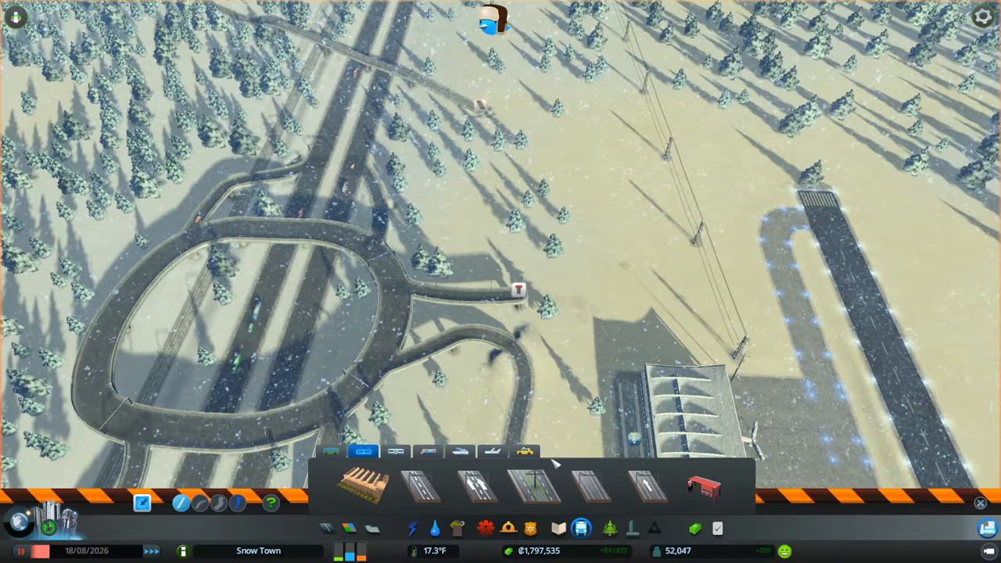
# Draw a curved tram track off the airport access road beside the terminal.
pyautogui.click(420, 485)
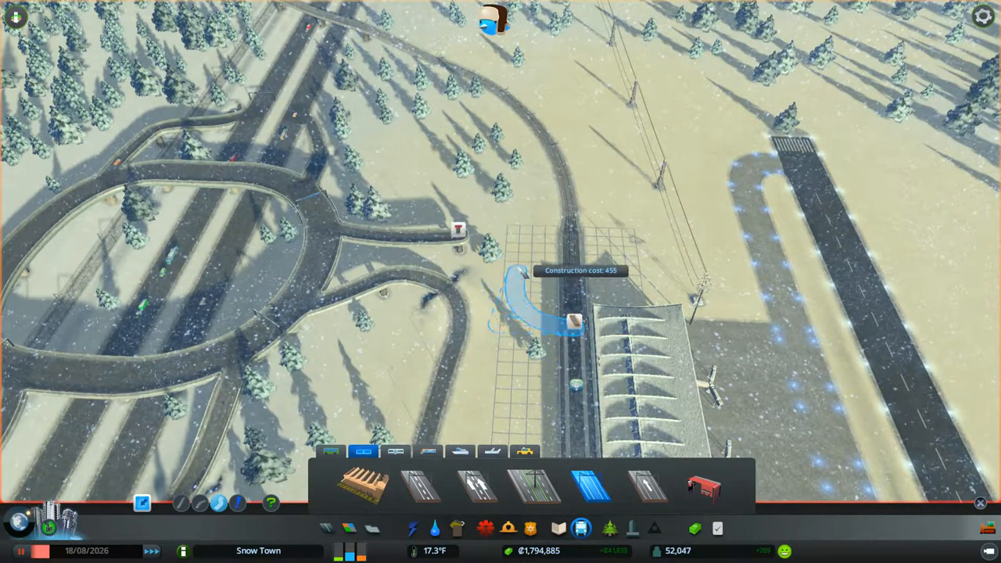
pyautogui.click(563, 321)
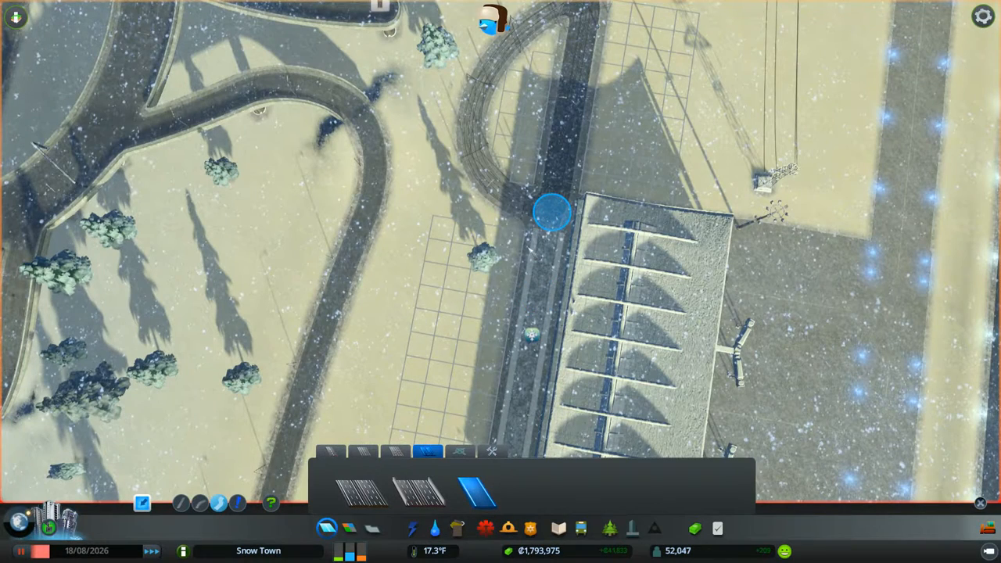
# Place a tram stop on the terminal loop and begin a new tram line there.
pyautogui.moveTo(551, 211); pyautogui.dragTo(532, 336)
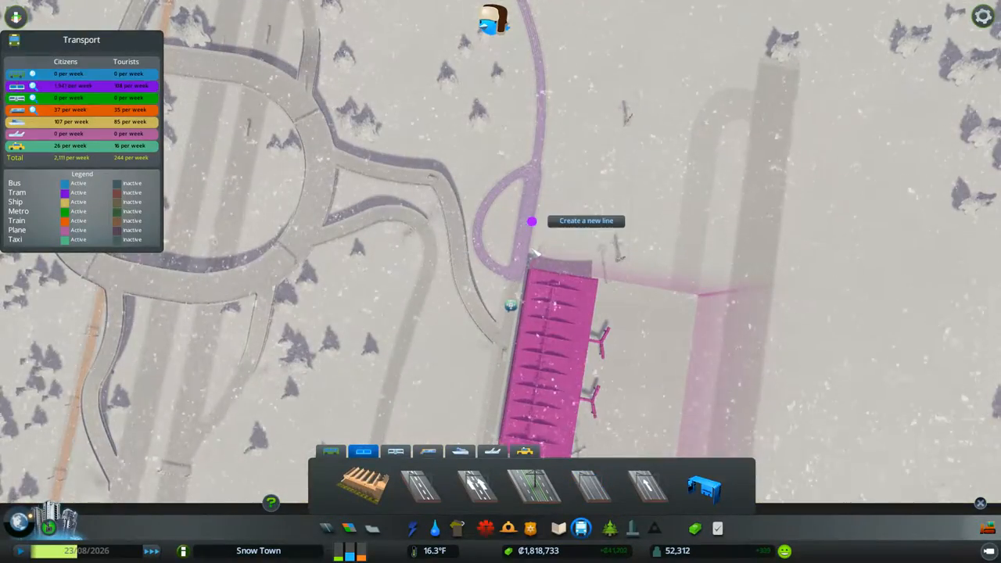
# Close the tram route through its stops and rename the line 'Airport Line'.
pyautogui.scroll(-3)
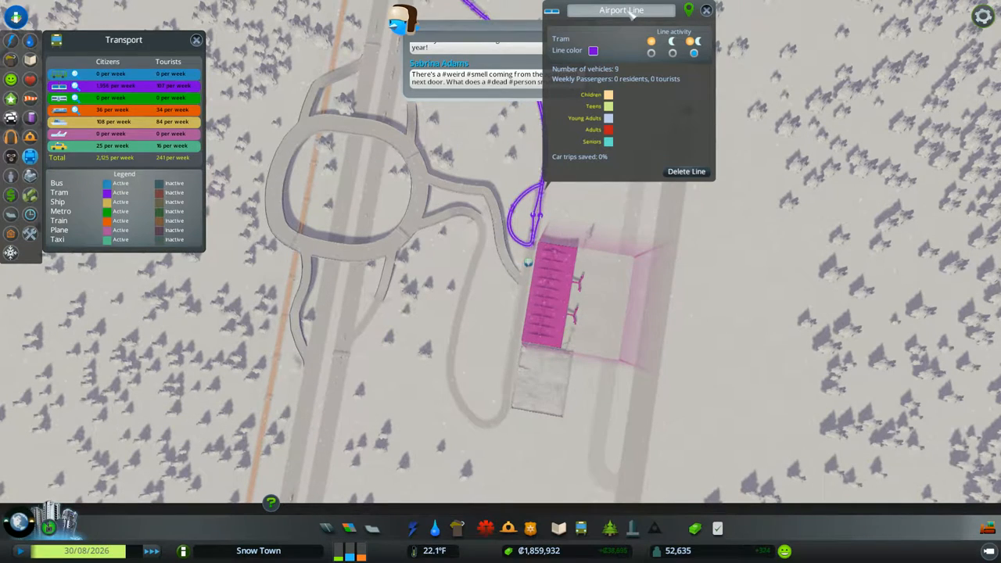
# Recolour the Airport Line yellow and bring up the tram lines list.
pyautogui.click(593, 50)
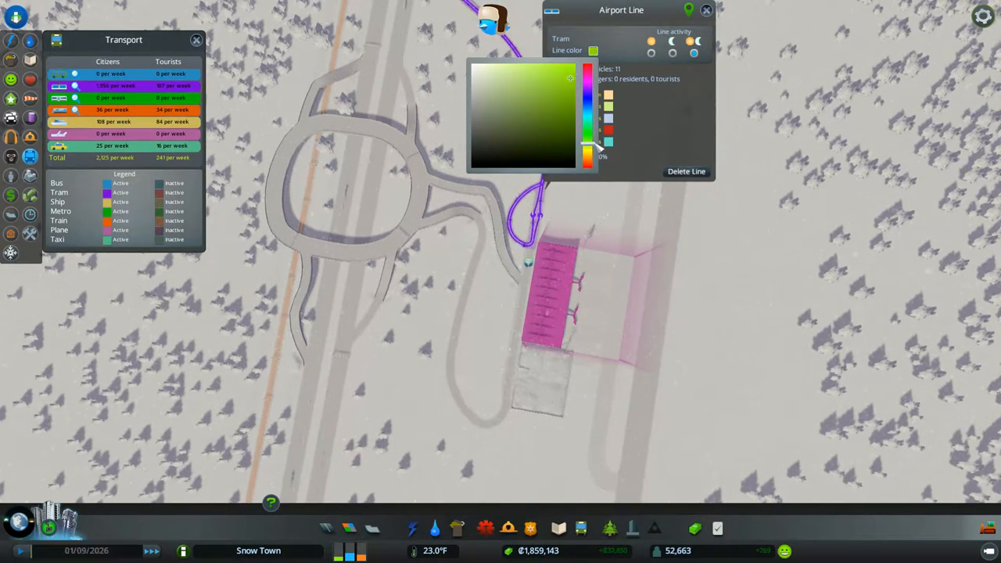
pyautogui.click(594, 148)
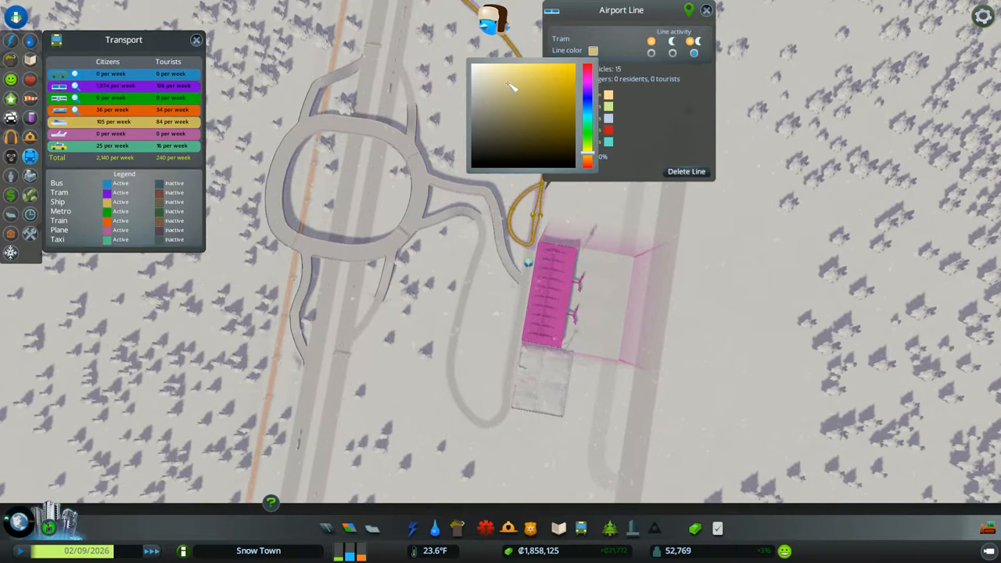
pyautogui.click(706, 11)
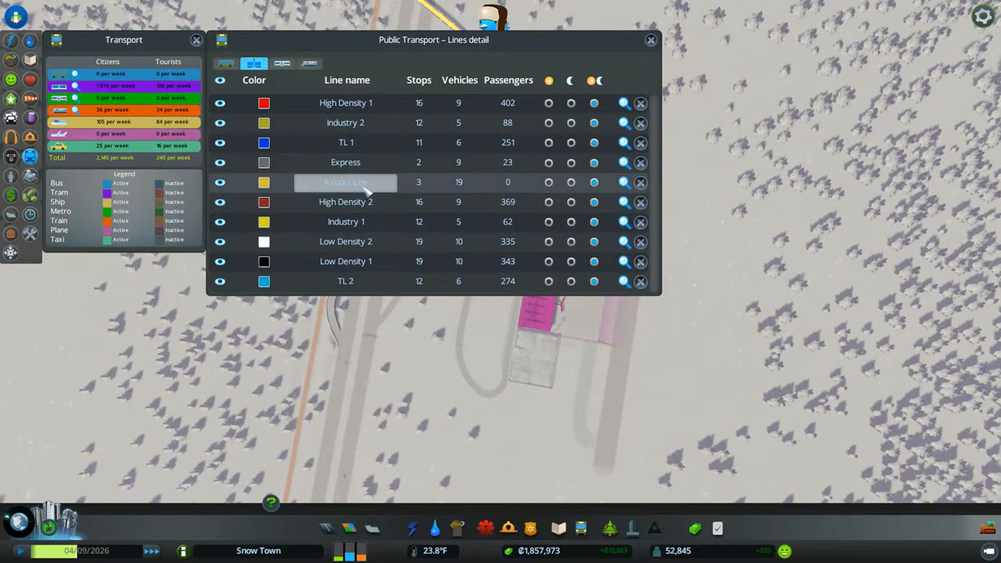
# Close the tram lines list and show the heating coverage overlay over the districts.
pyautogui.click(651, 40)
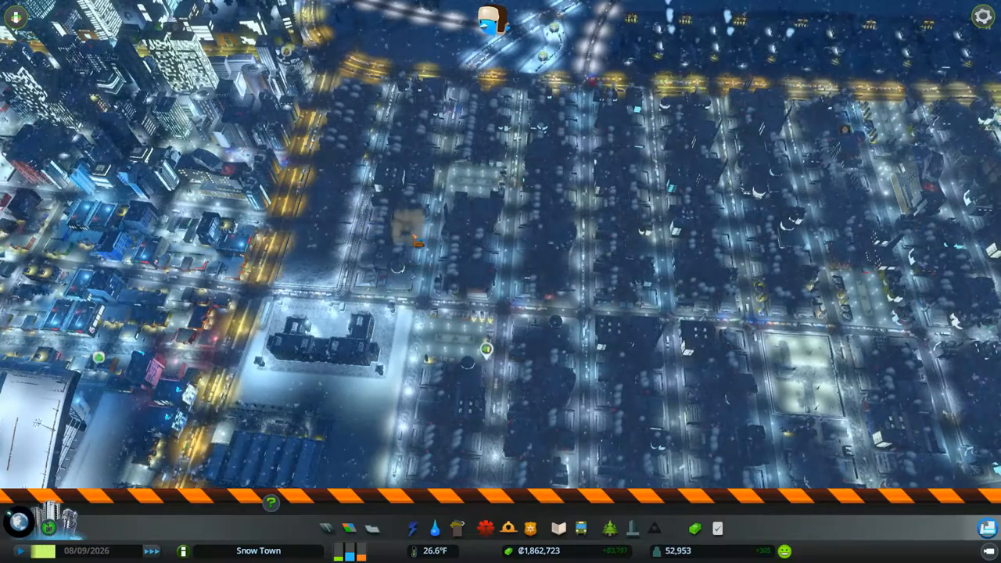
pyautogui.click(434, 529)
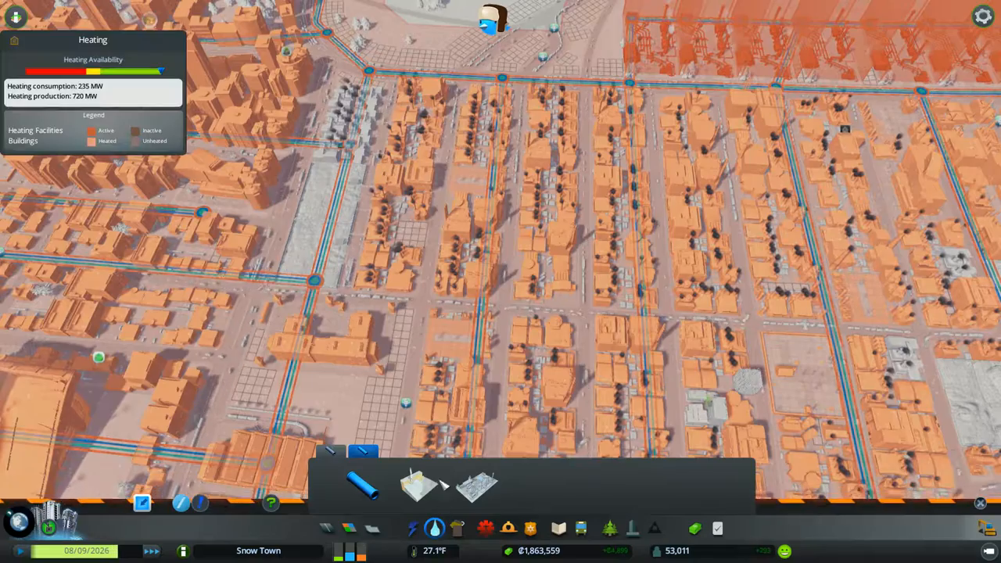